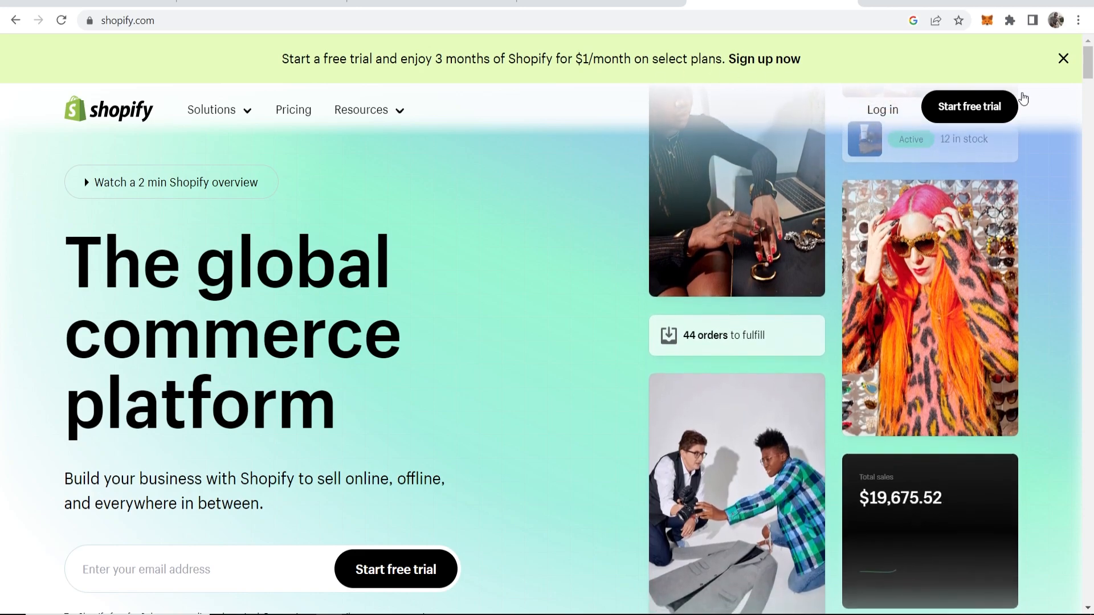
Begin the Shopify free trial from the homepage using the entered email address
scroll(down, 3)
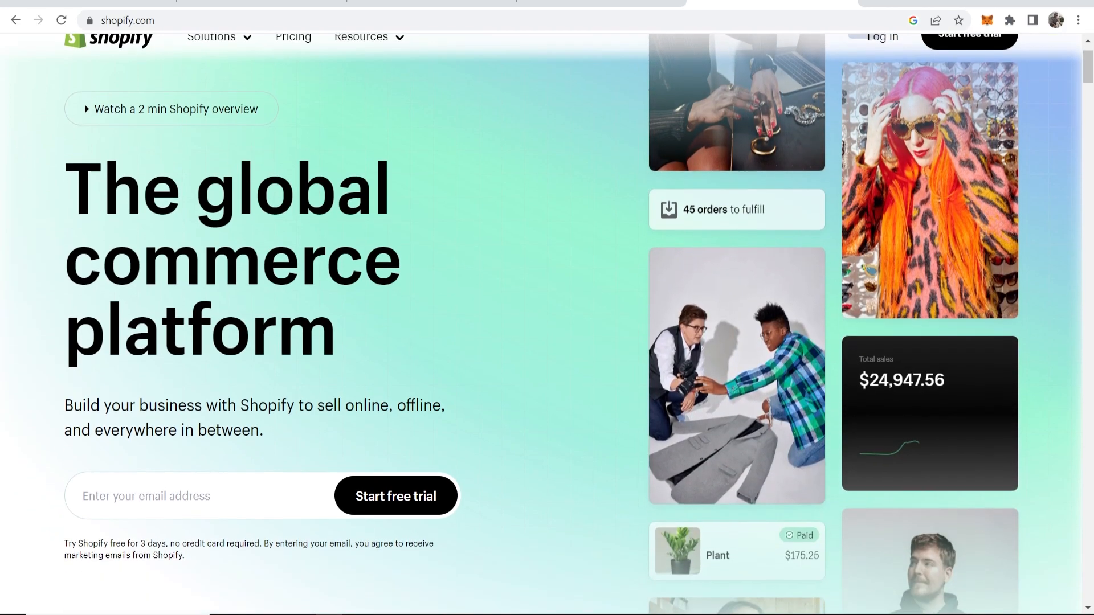
scroll(down, 3)
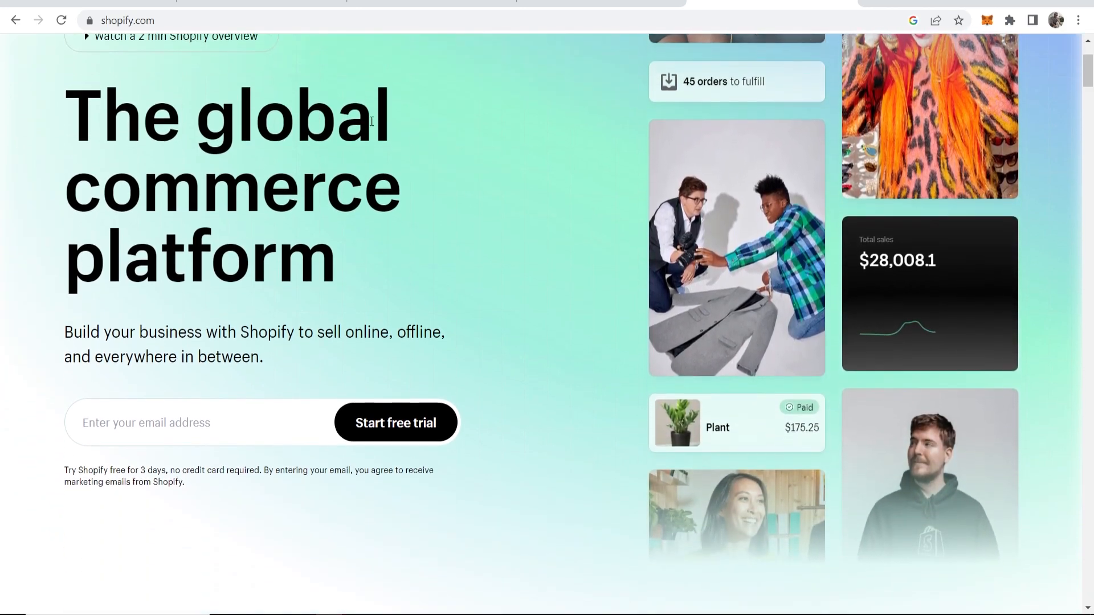
scroll(up, 3)
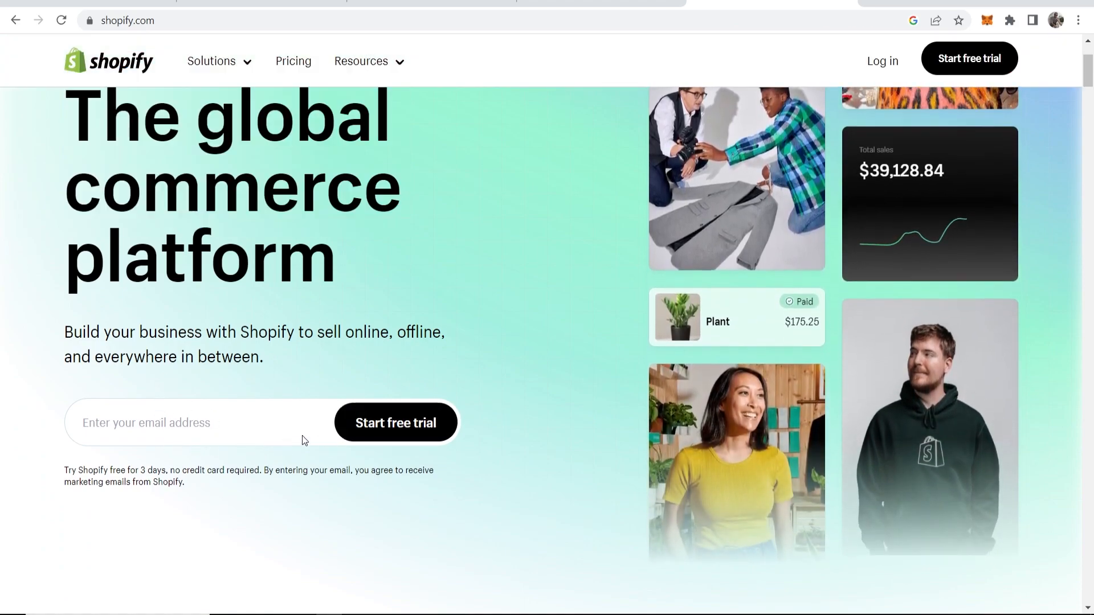
scroll(down, 3)
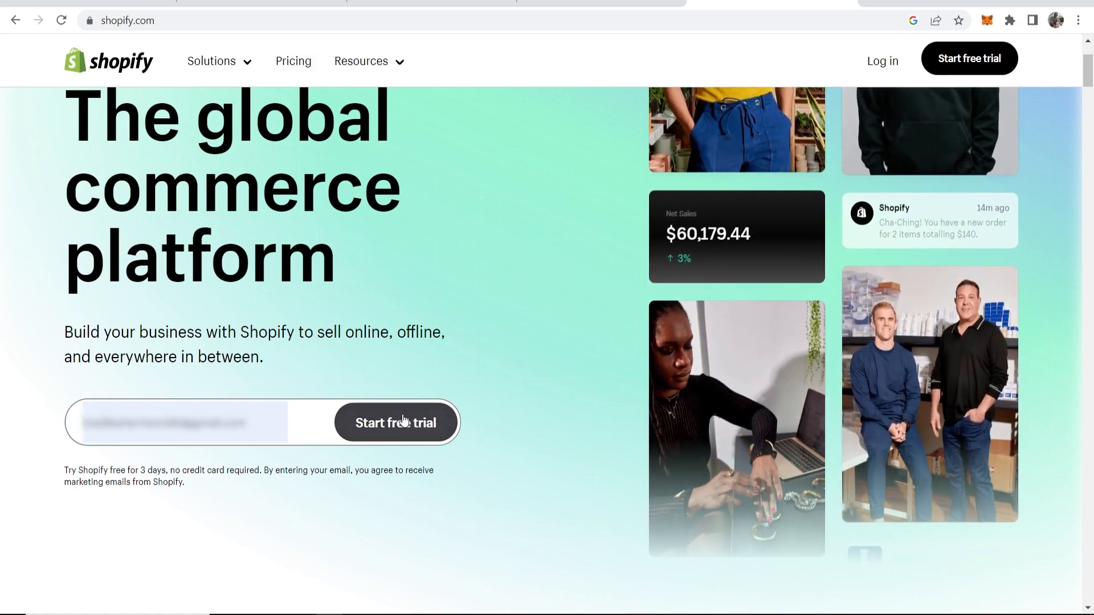
click(395, 422)
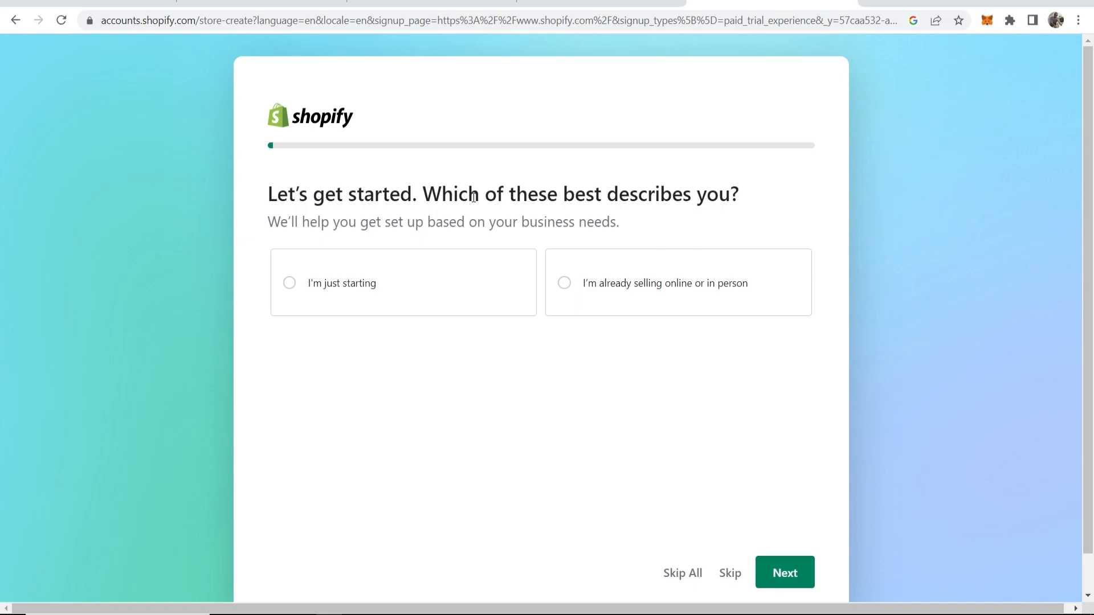
Answer as just starting, selling through an online store and on online marketplaces
drag(424, 194, 737, 194)
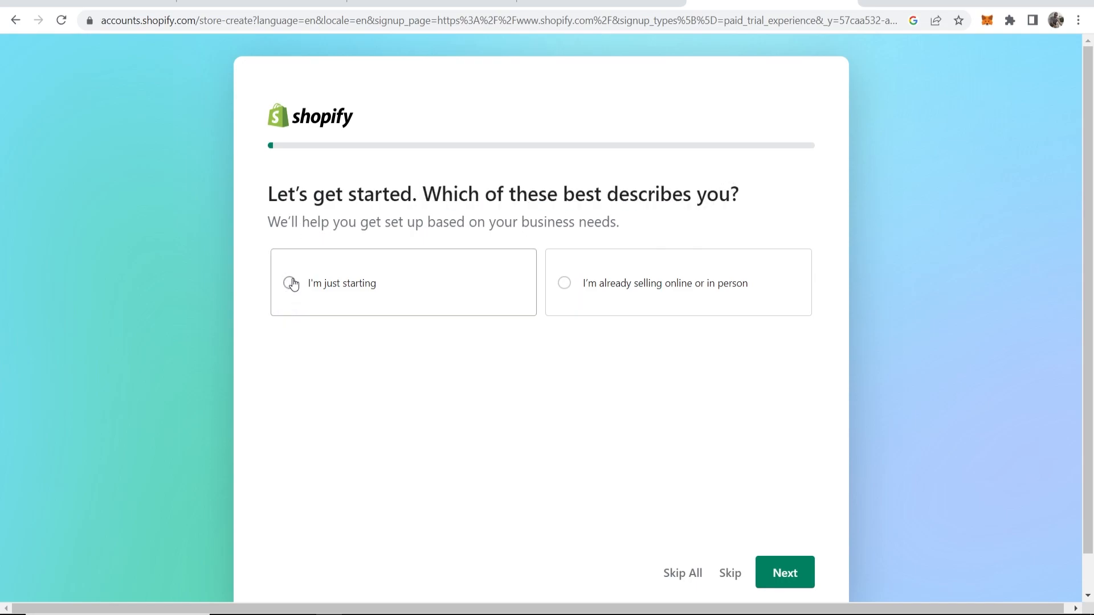
click(289, 283)
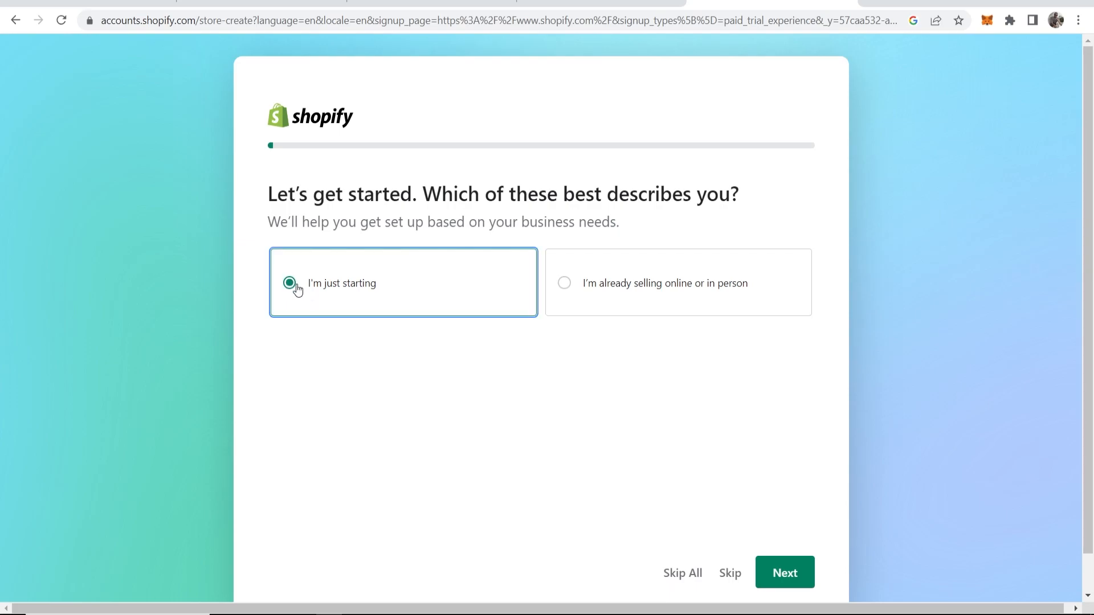
click(785, 573)
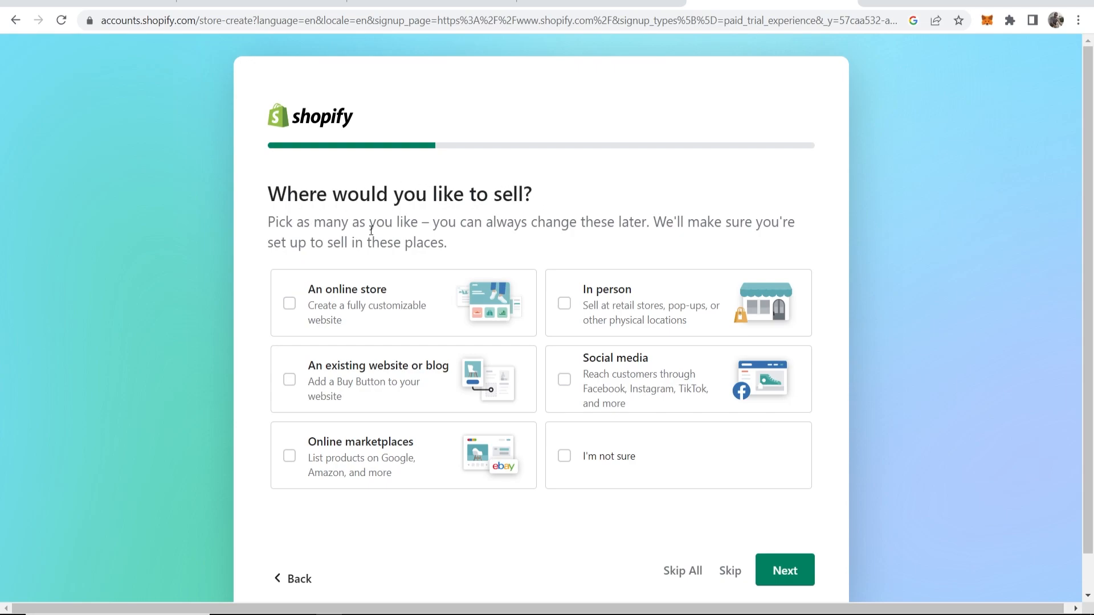
click(289, 303)
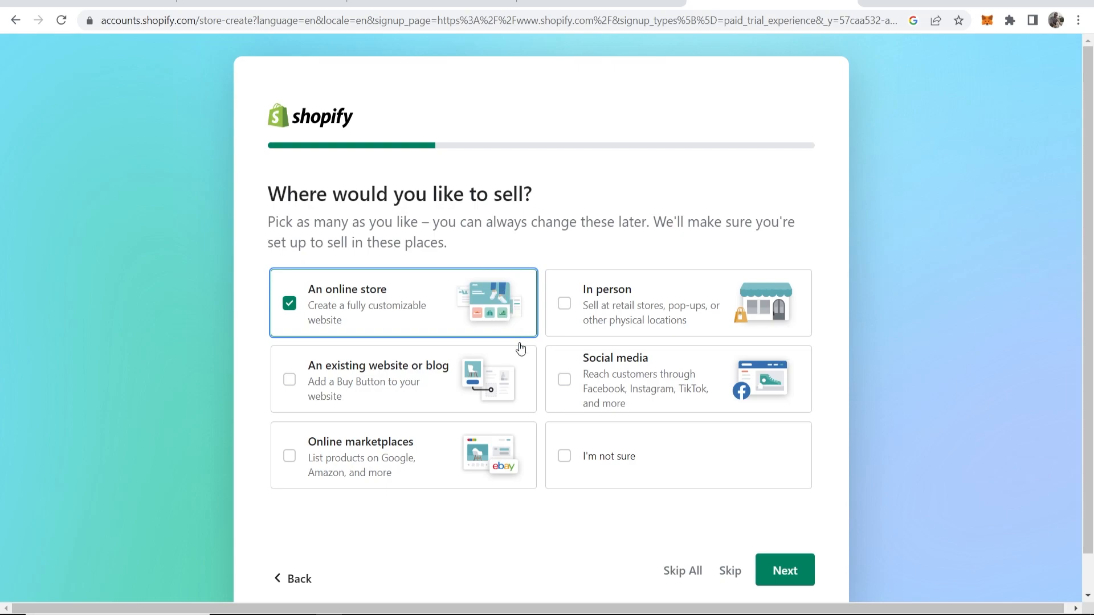
click(289, 456)
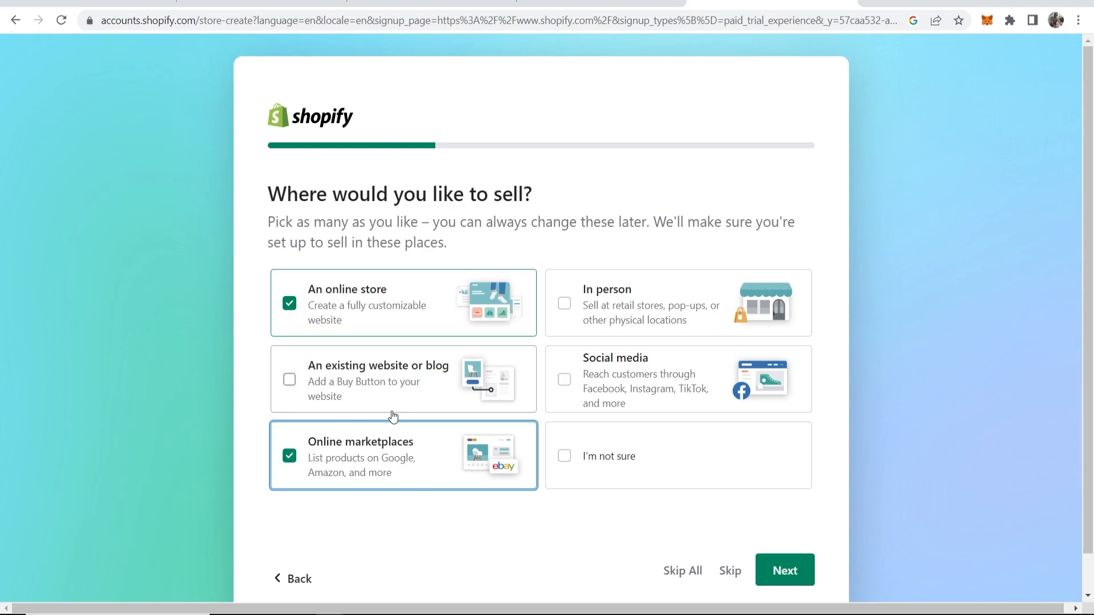
click(784, 570)
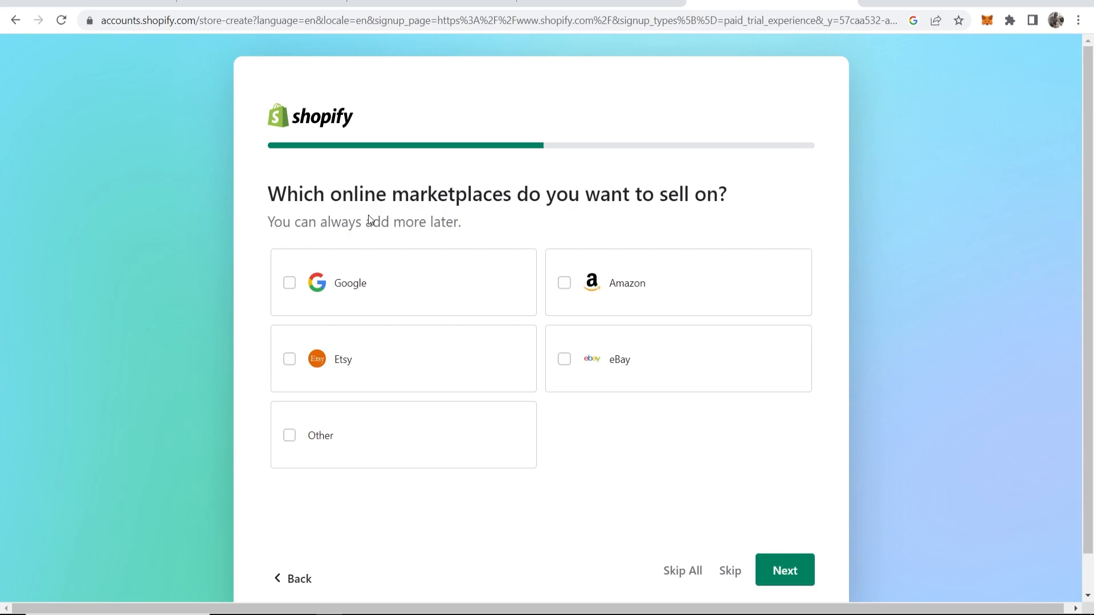
Choose Etsy as the marketplace, confirm the product types, and skip naming the store
click(403, 359)
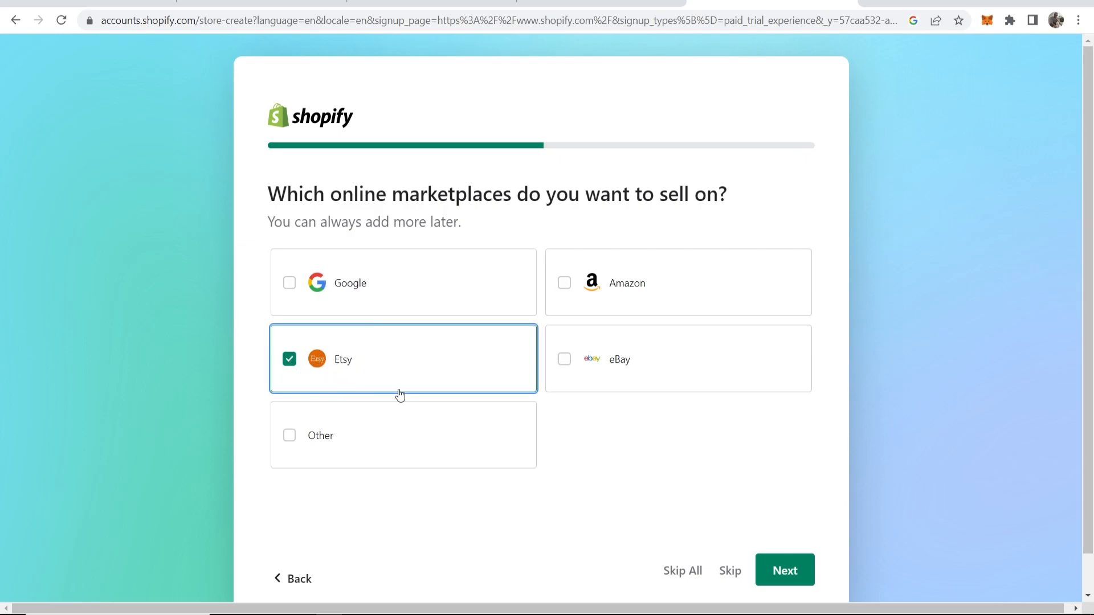
click(784, 570)
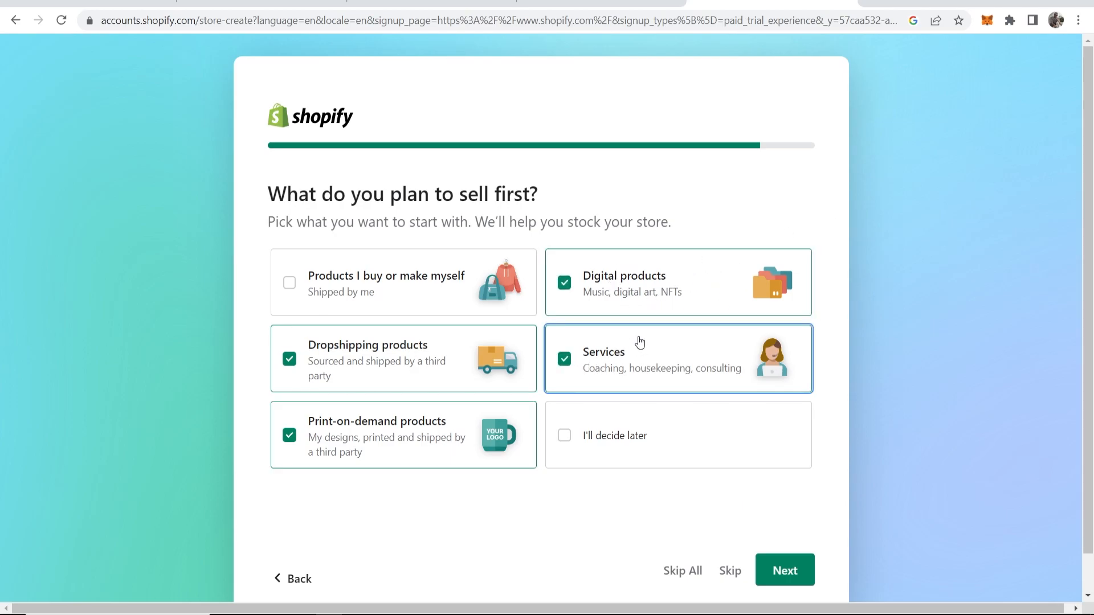
click(784, 569)
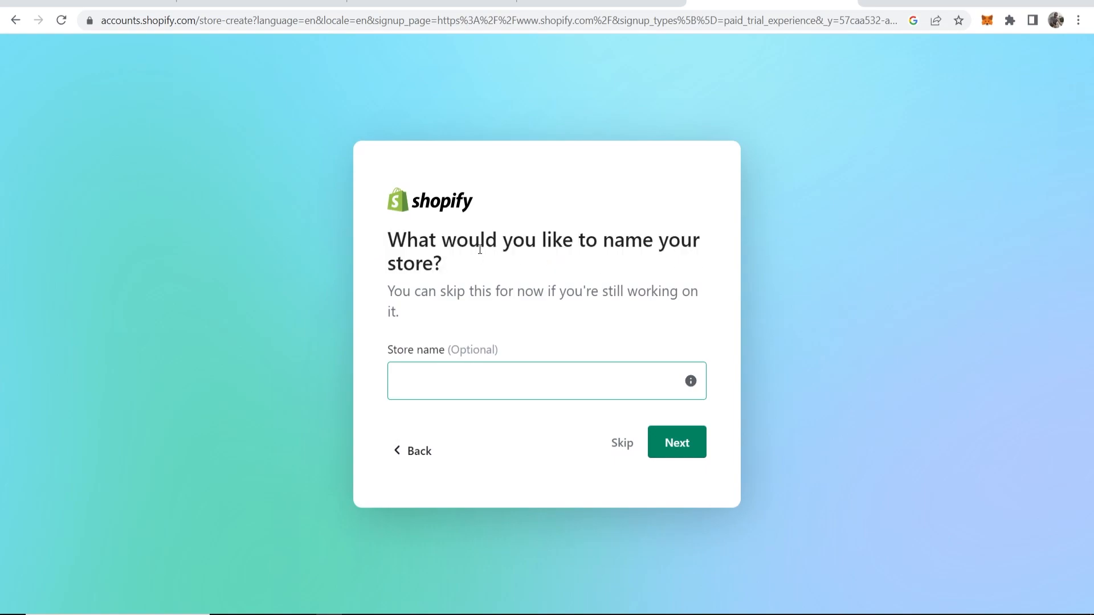
drag(388, 291, 677, 292)
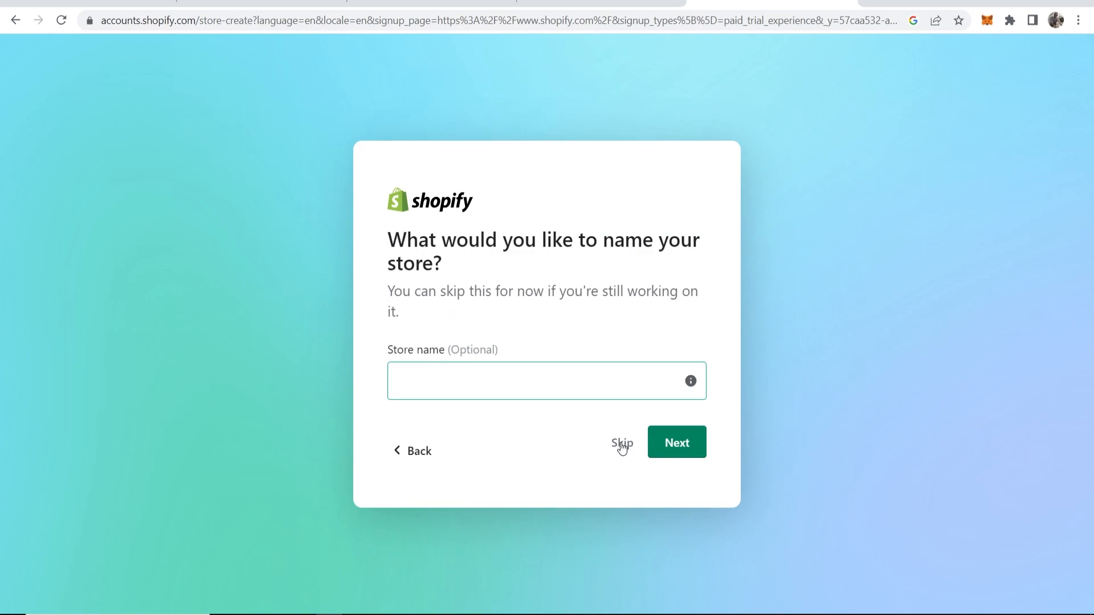
click(621, 443)
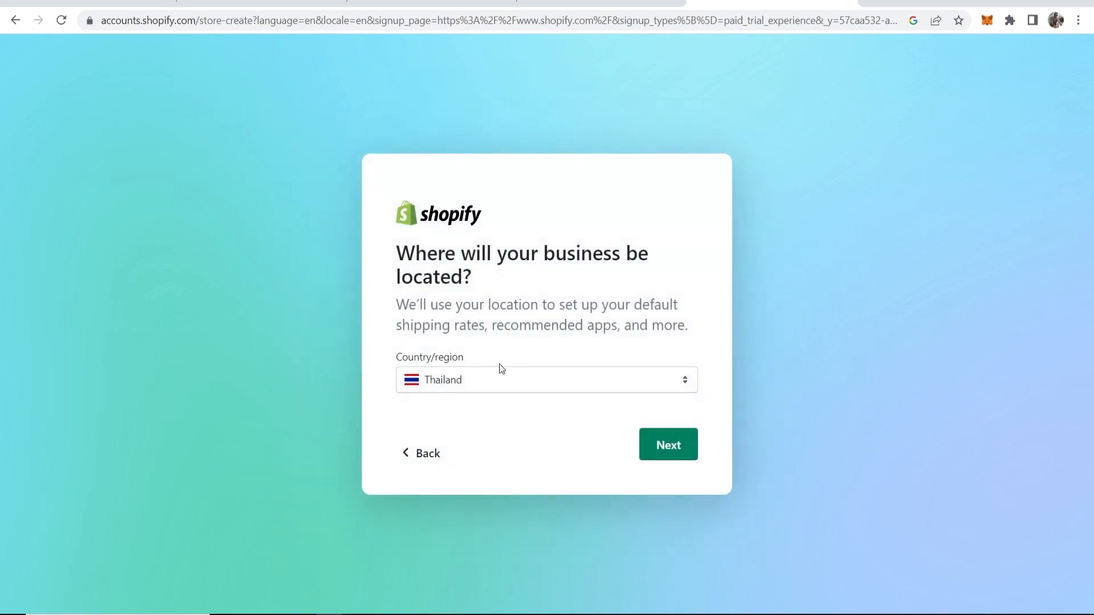
Keep United Kingdom as the business location and continue past the location warning
click(546, 380)
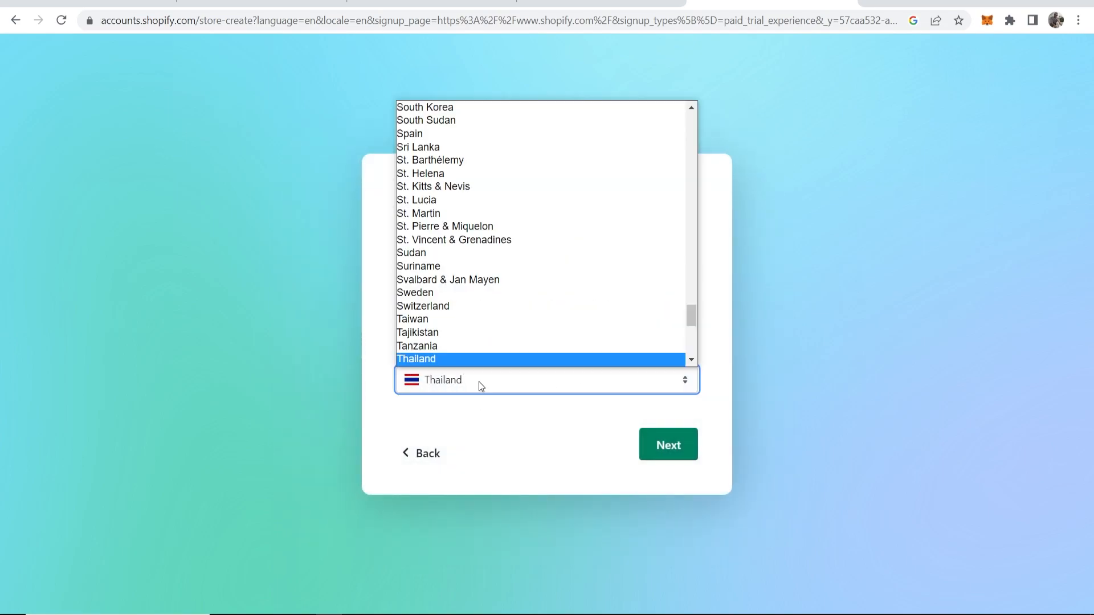
scroll(down, 3)
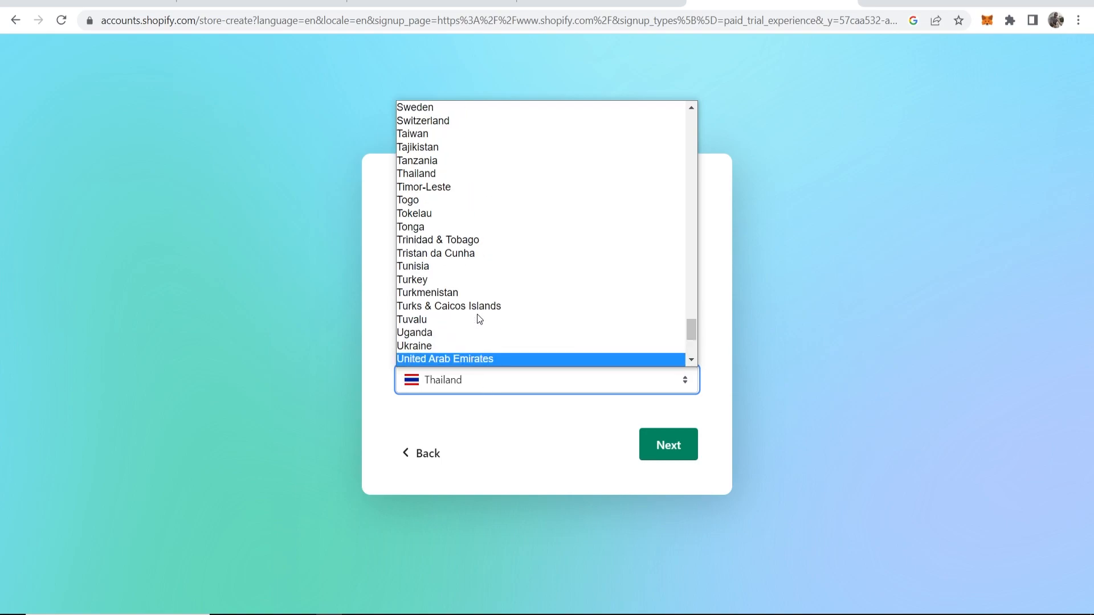
scroll(down, 3)
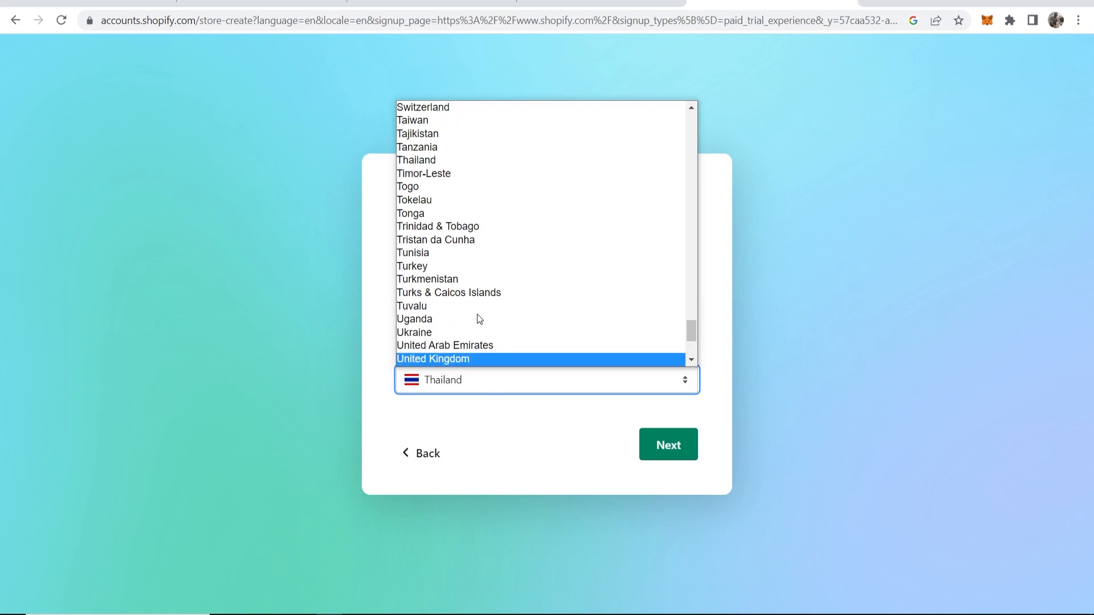
click(547, 380)
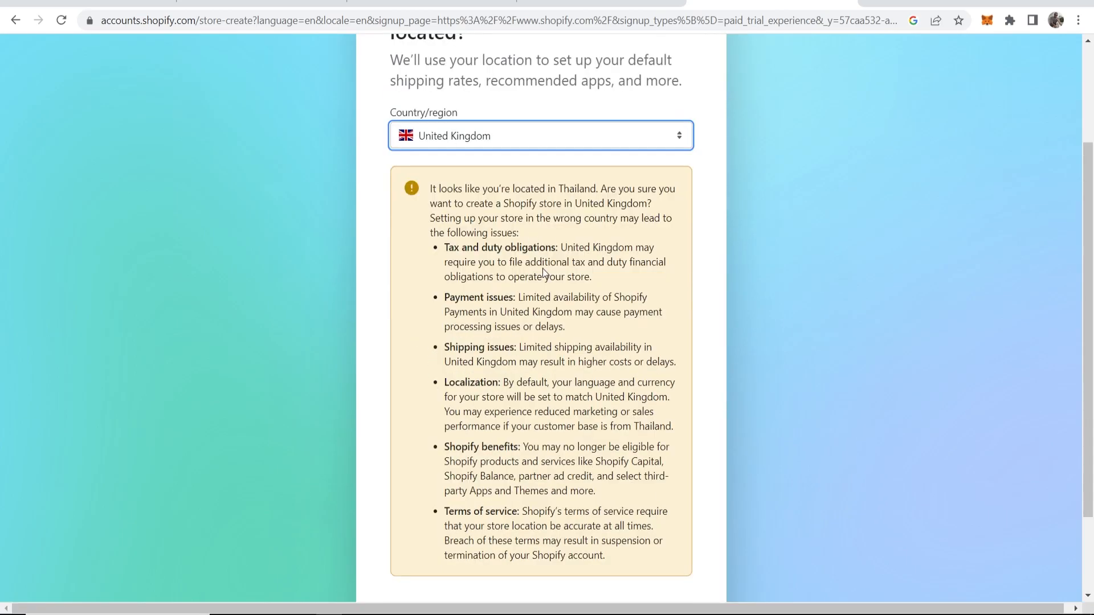
drag(444, 247, 548, 247)
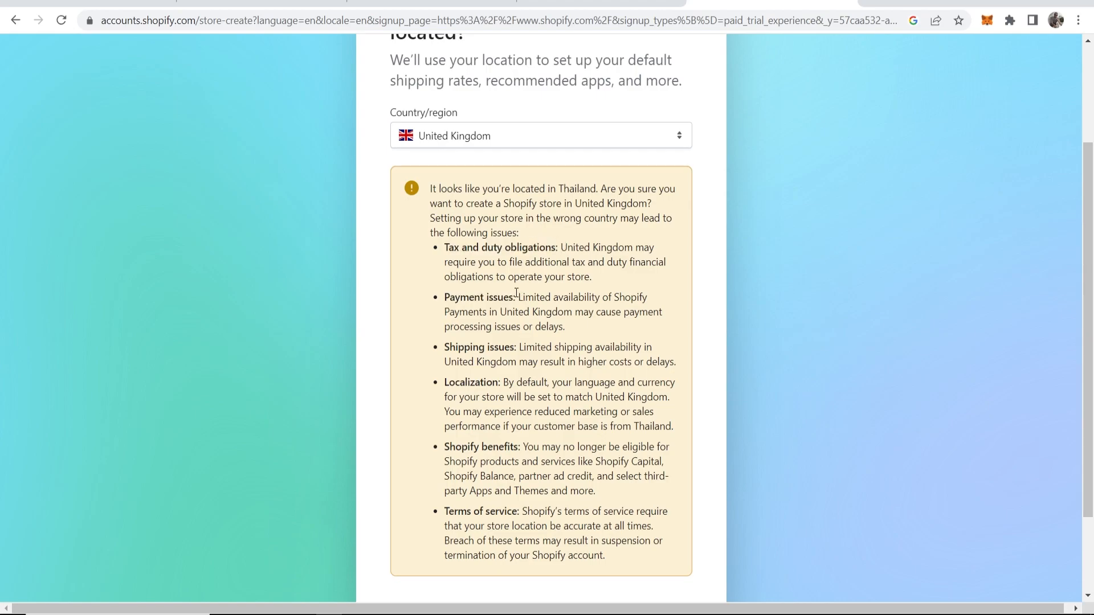
mouse_move(564, 271)
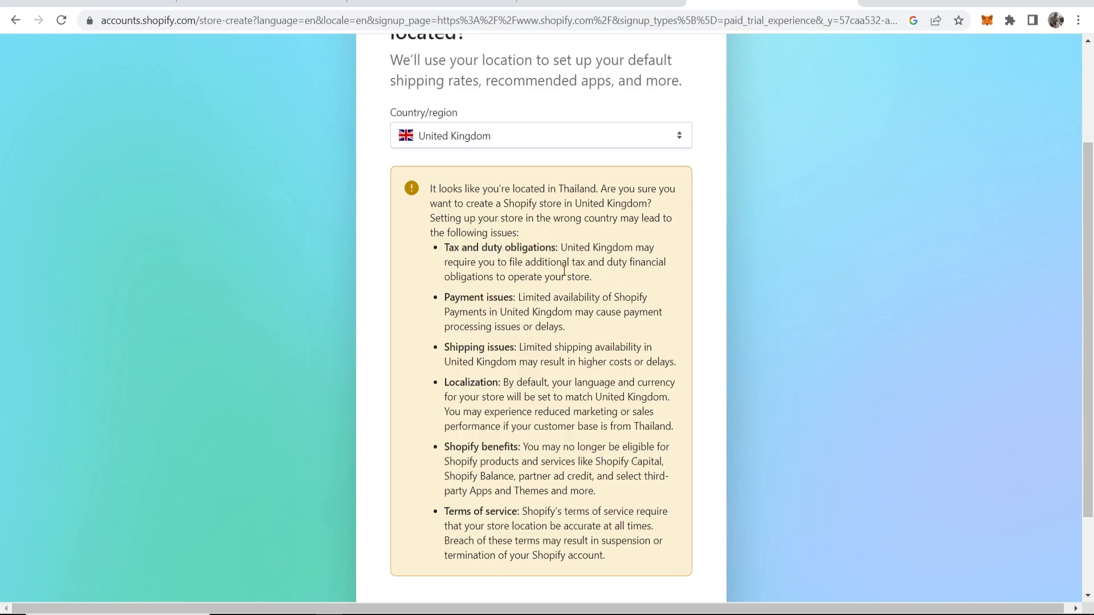
scroll(down, 3)
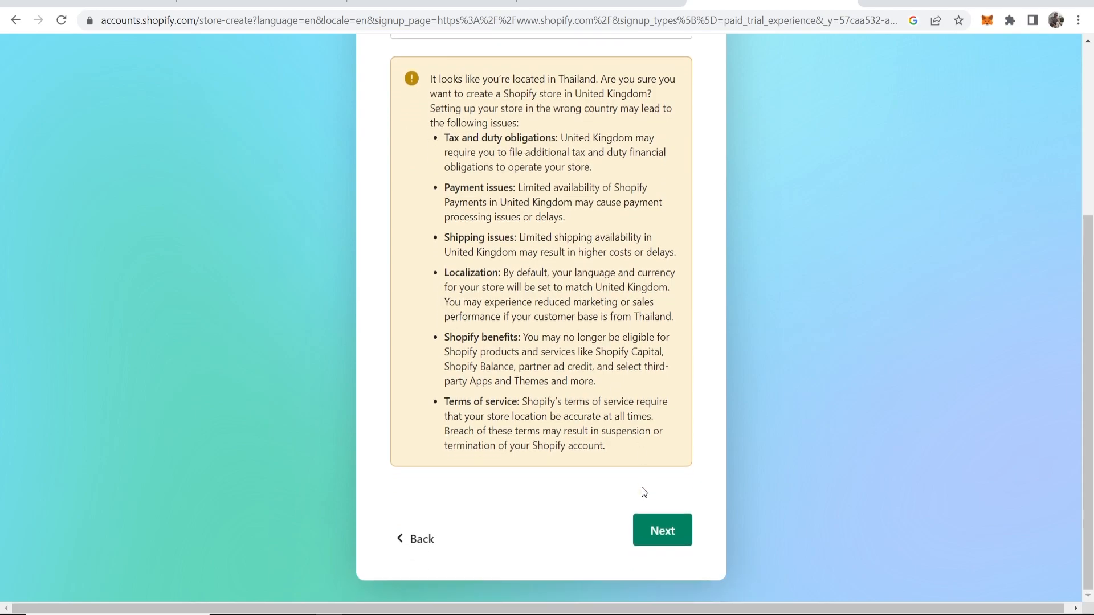
click(661, 530)
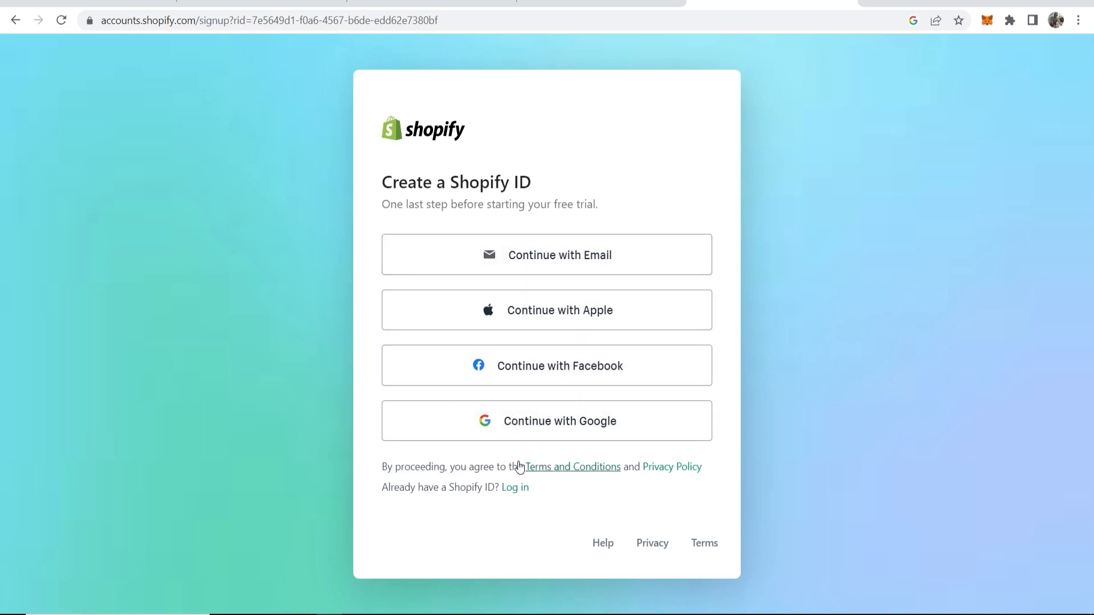
Sign up via Continue with Google, then bring up the plan selection from the admin home
click(547, 420)
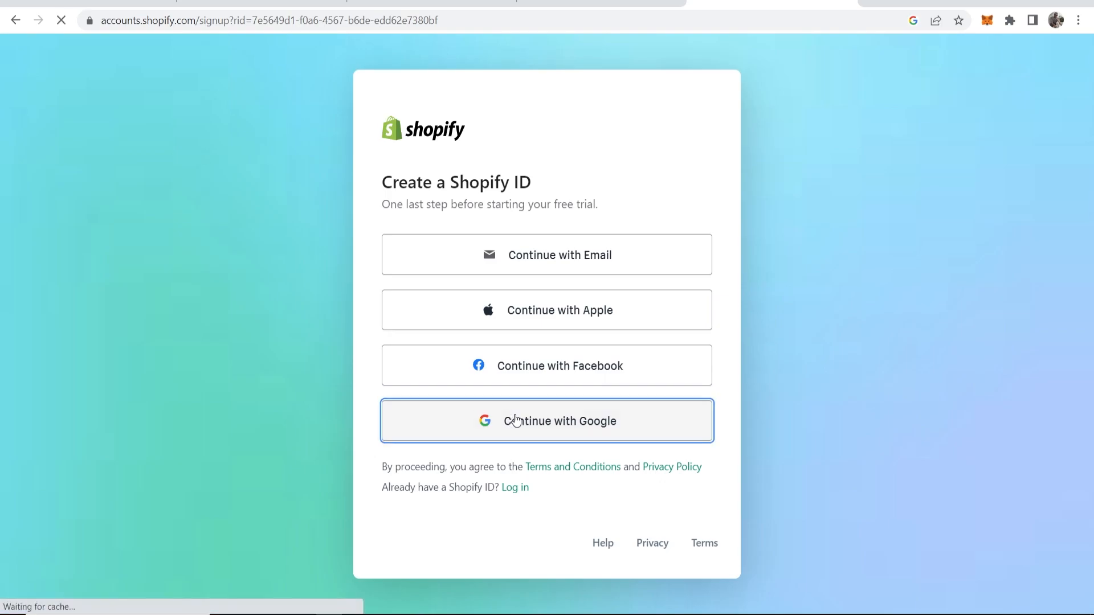
click(546, 421)
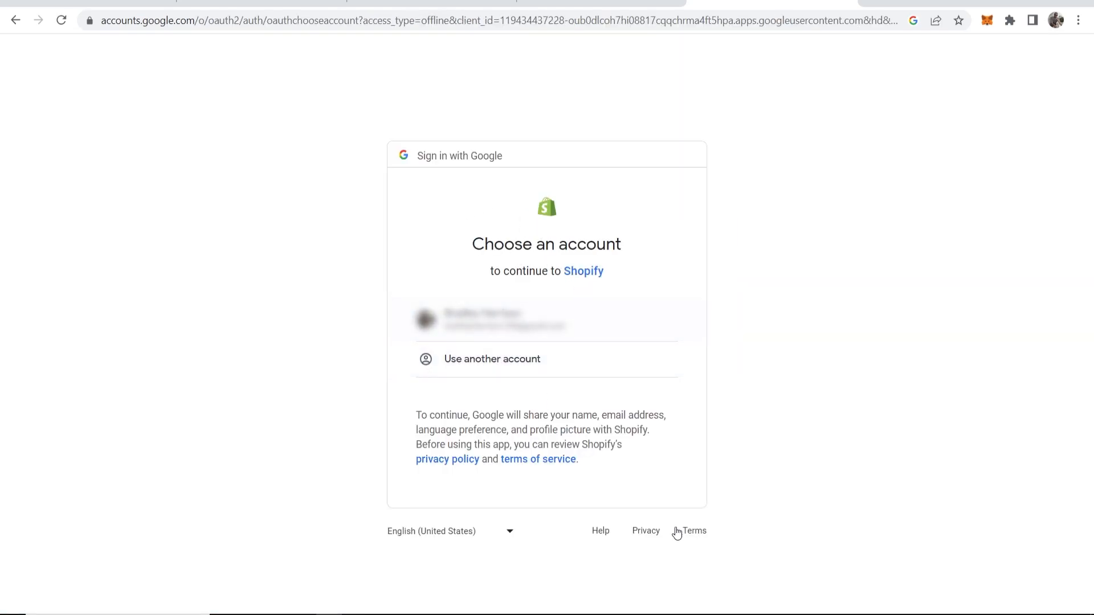
click(546, 320)
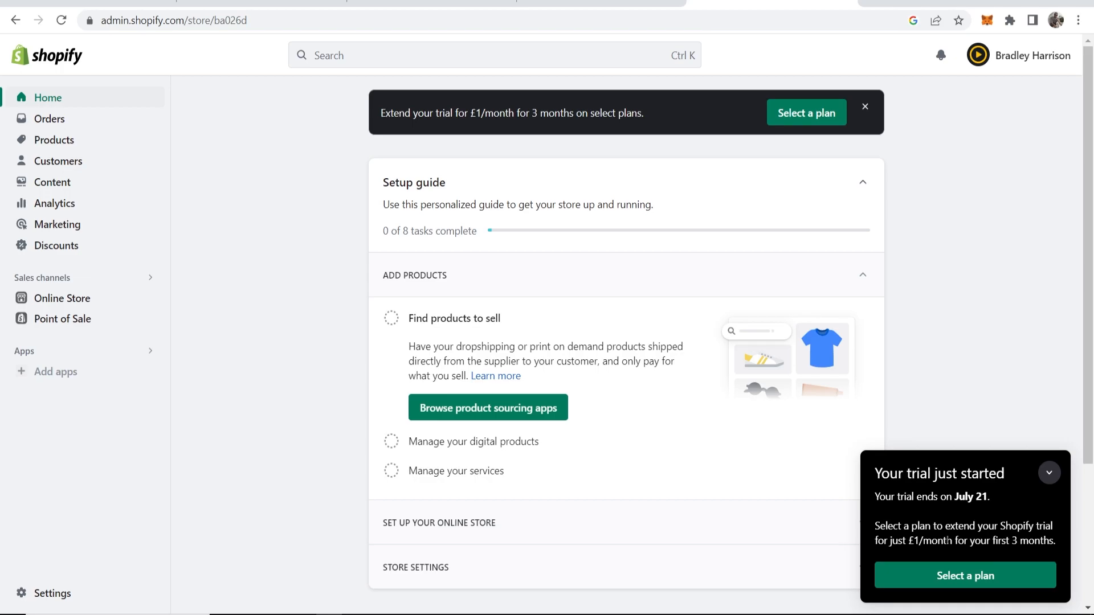
click(965, 576)
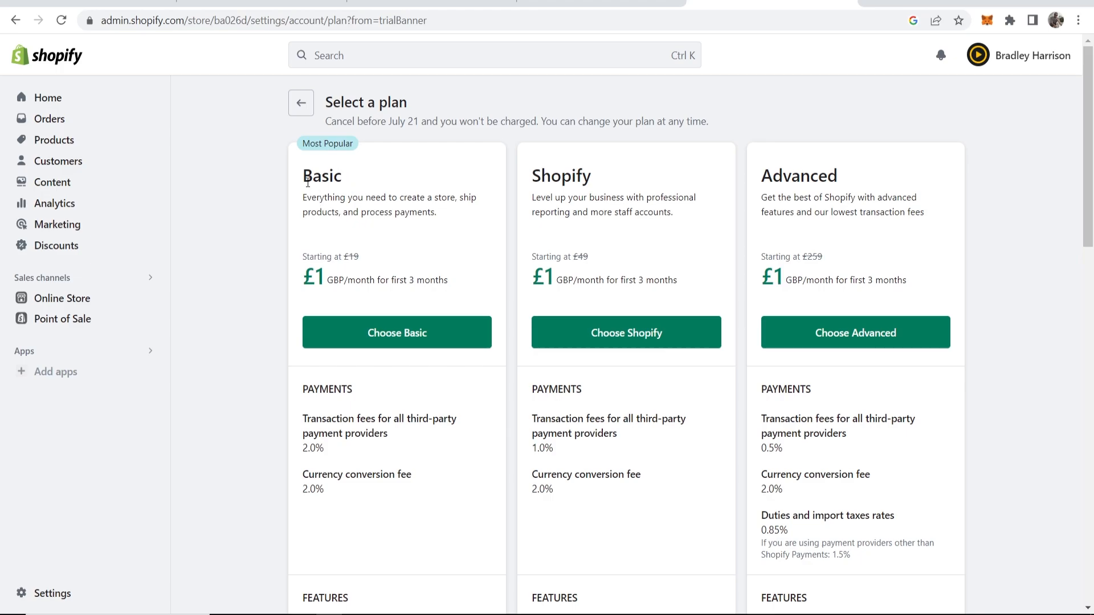
mouse_move(304, 205)
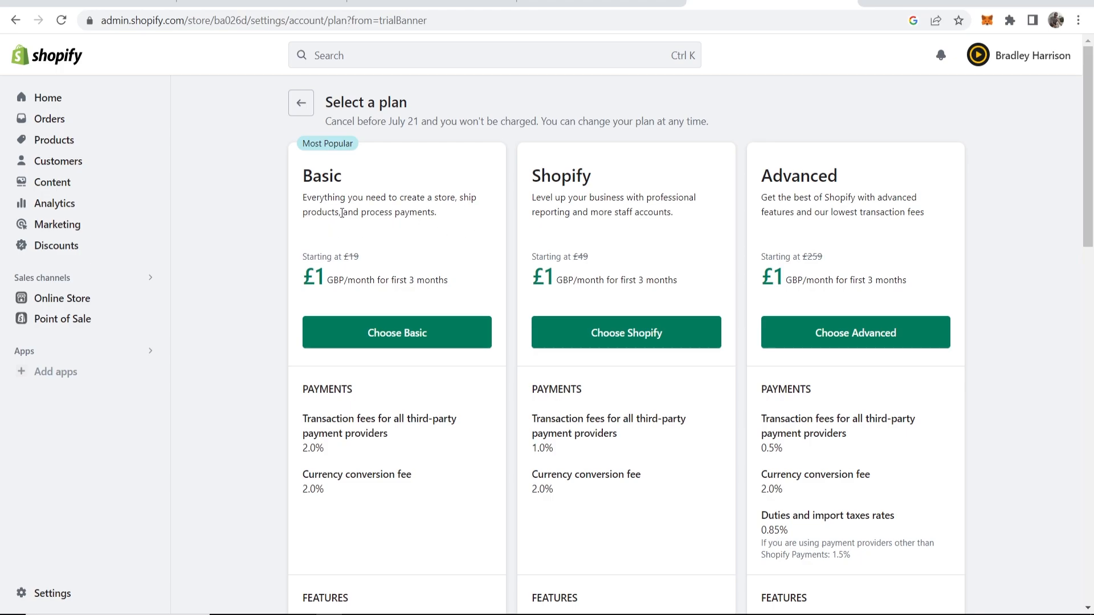
Choose the Basic plan, landing on its confirmation page with monthly billing
scroll(down, 3)
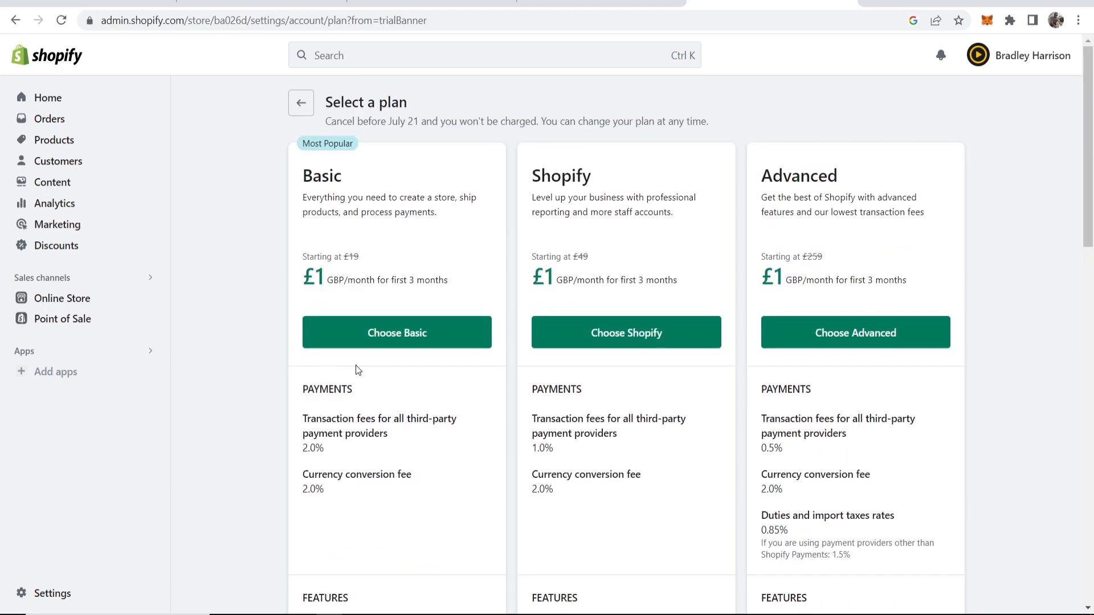
click(397, 332)
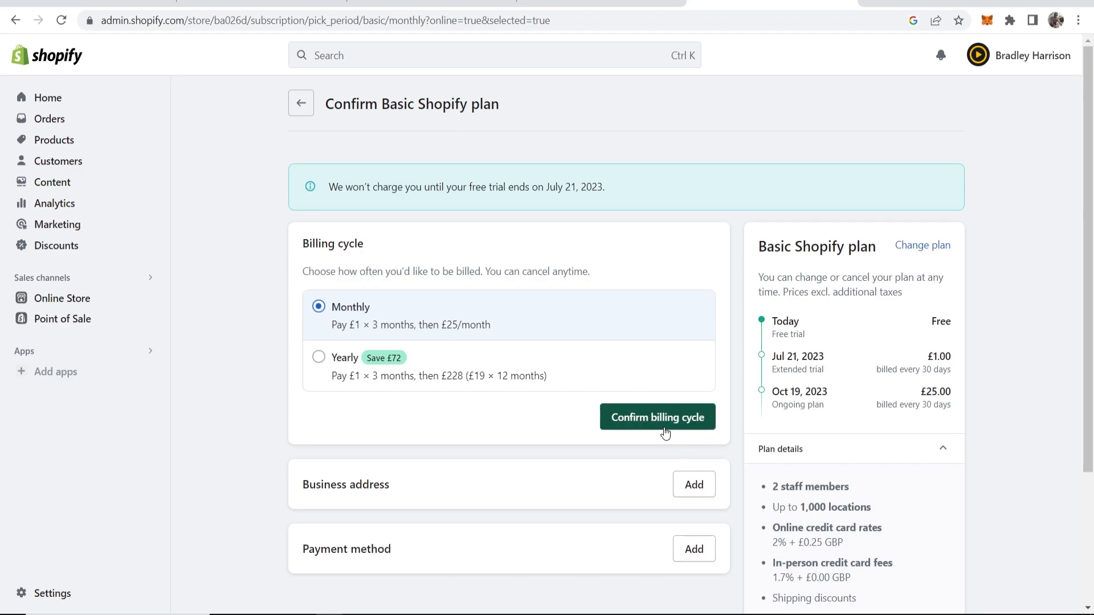
scroll(down, 3)
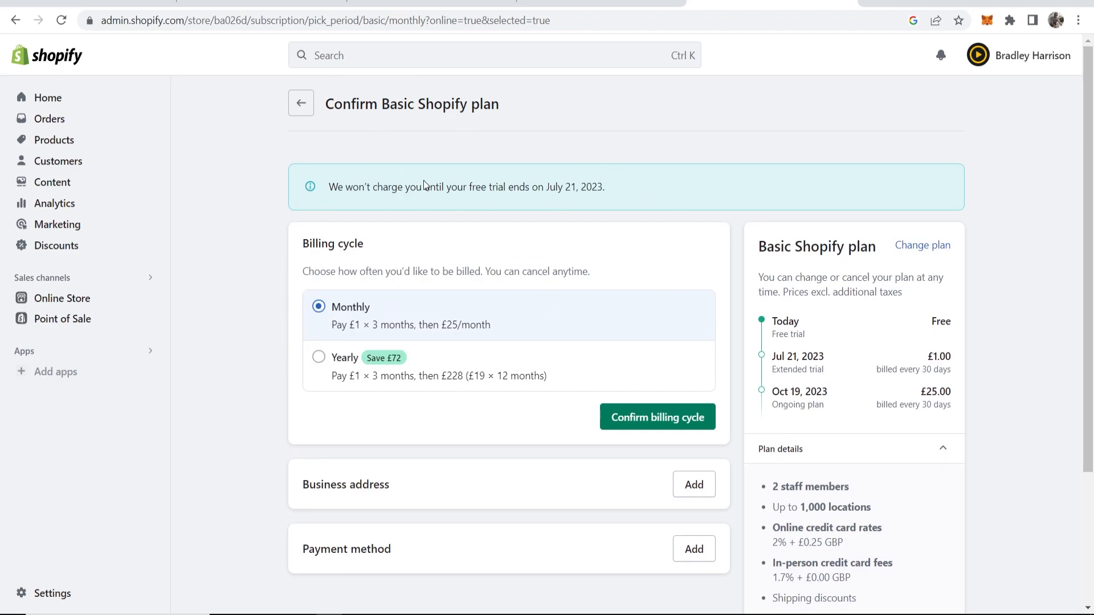
mouse_move(762, 126)
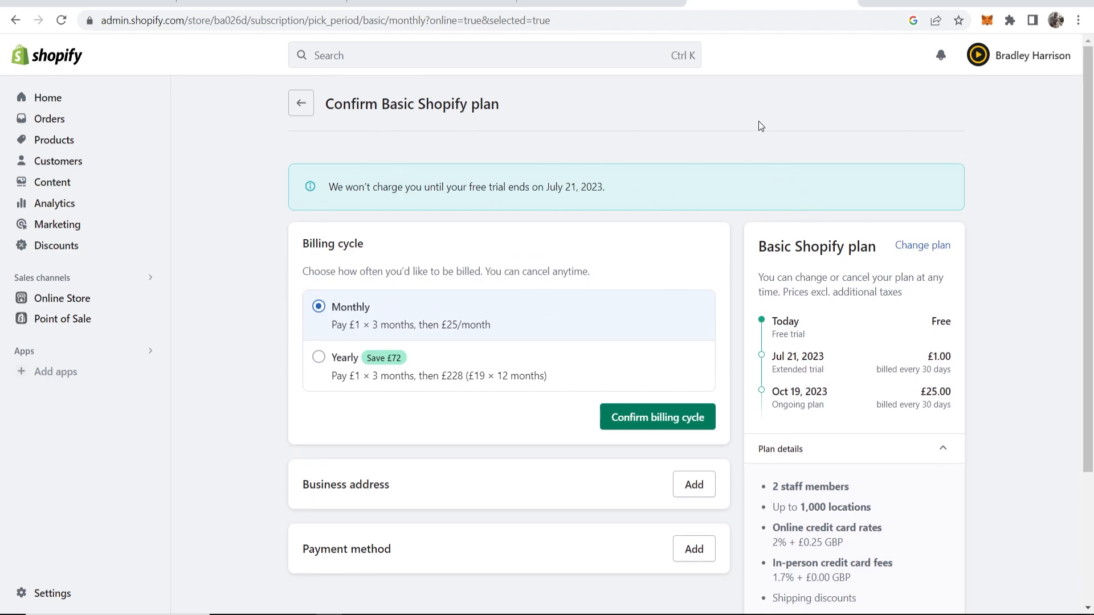
mouse_move(237, 15)
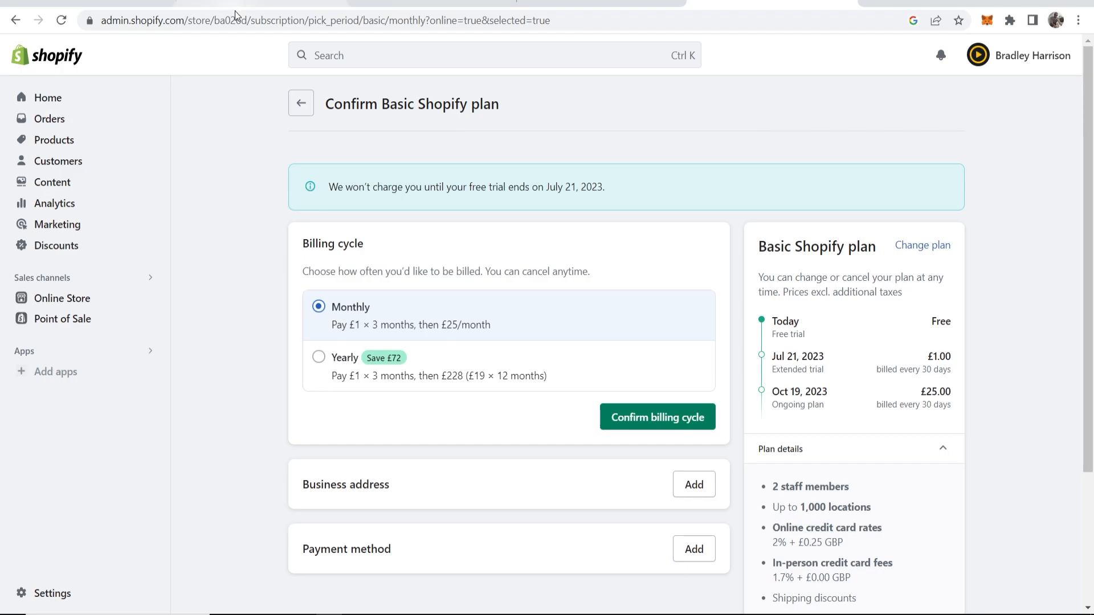
mouse_move(47, 97)
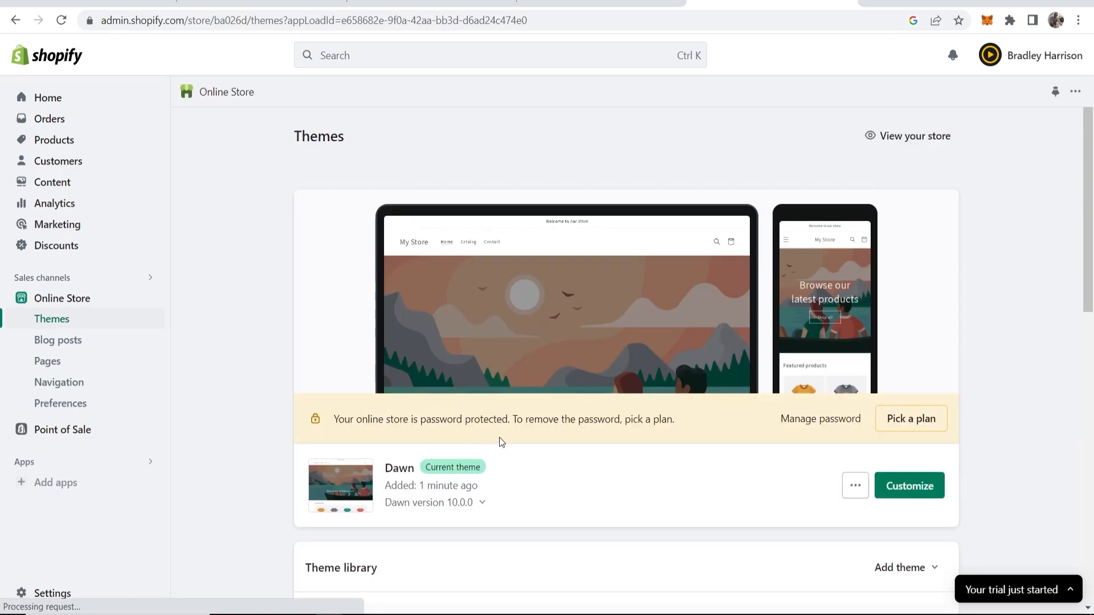
mouse_move(431, 463)
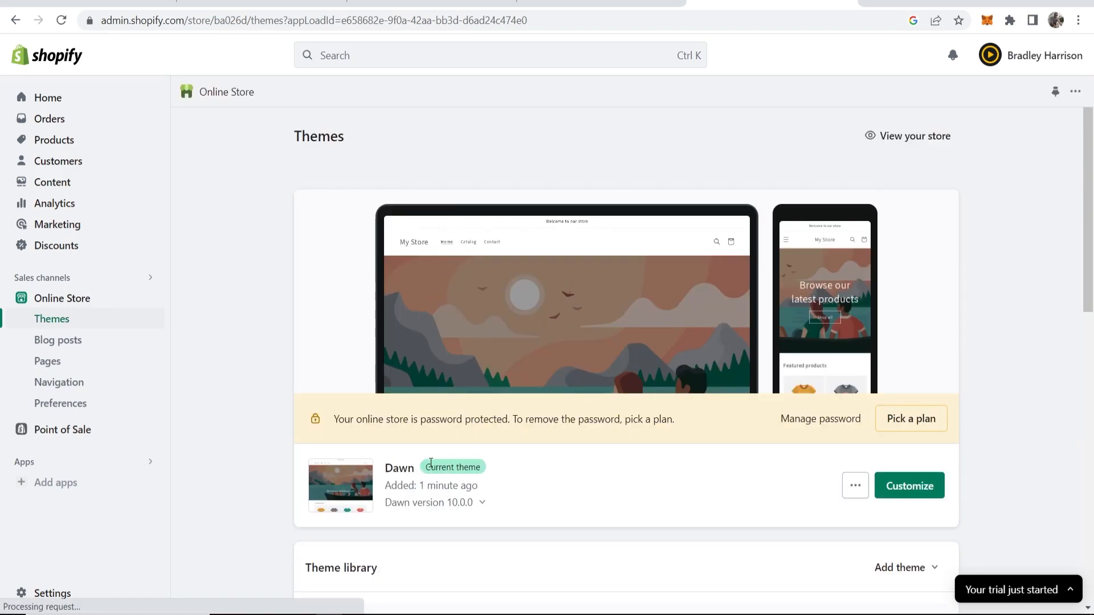
View the live storefront with the default Dawn theme from the Themes page
drag(342, 420, 513, 419)
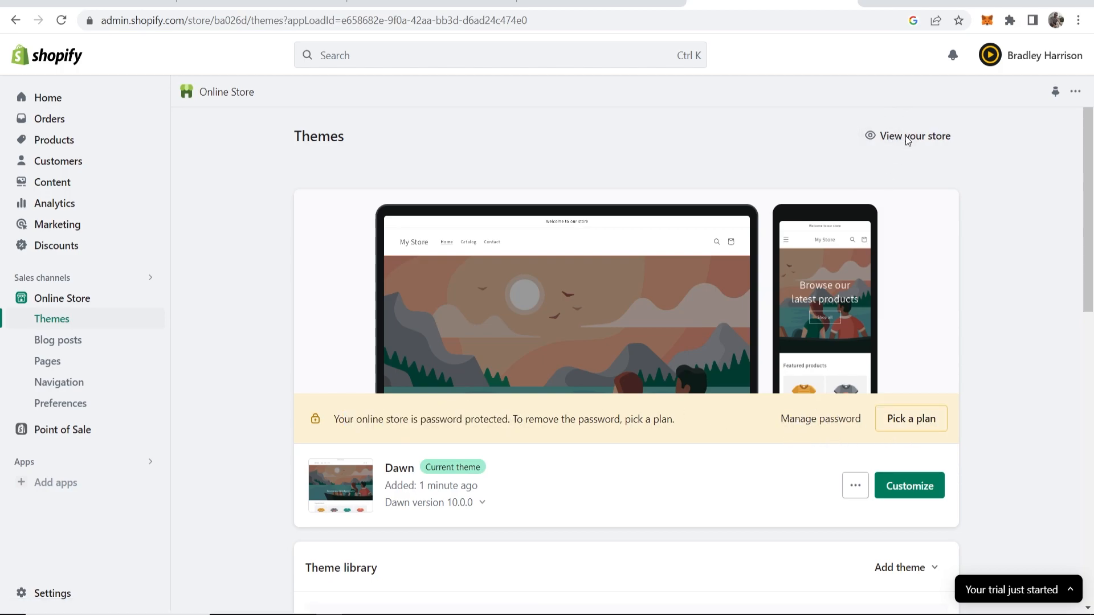
click(914, 136)
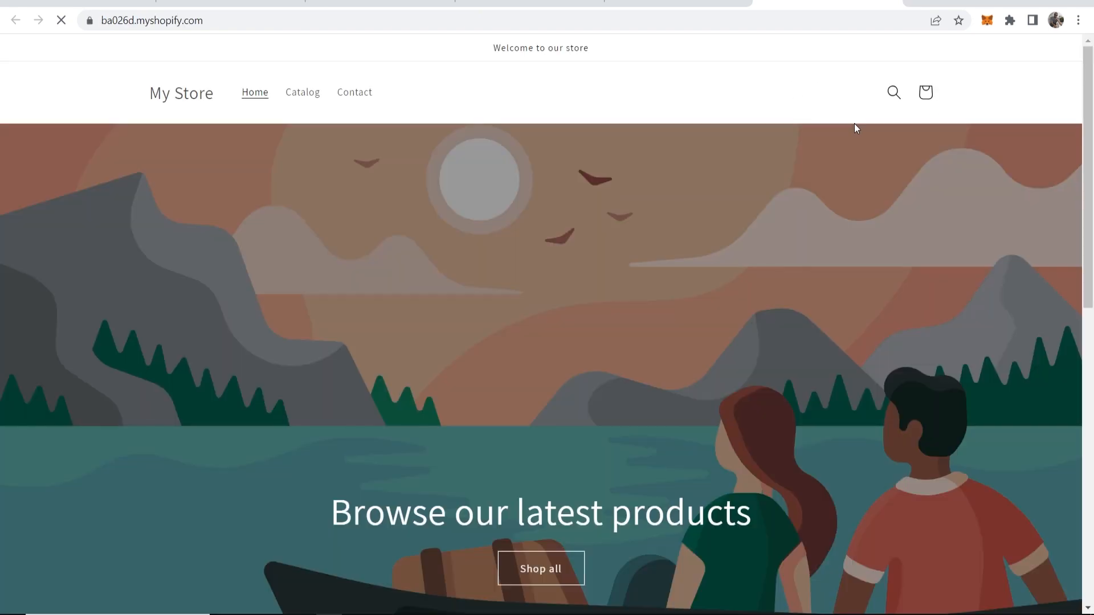